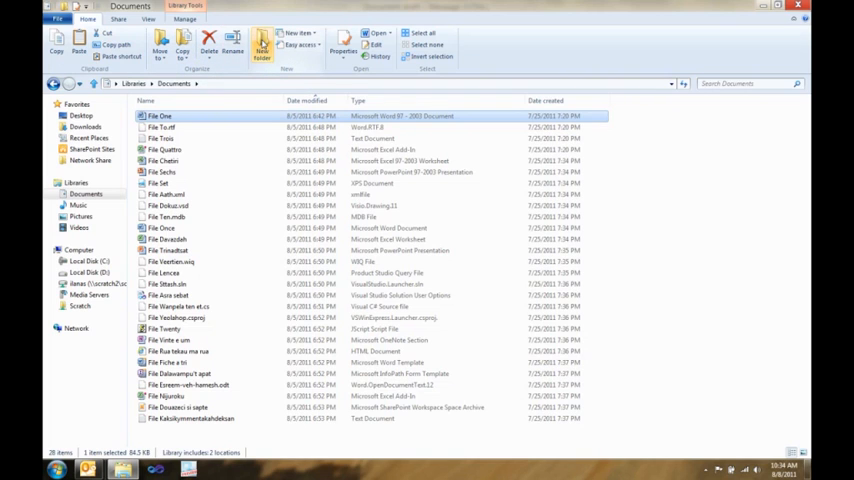
# - Navigate to \\scratch2\scratch\ilanas\Network Share, which holds the Word file File One
pyautogui.click(262, 48)
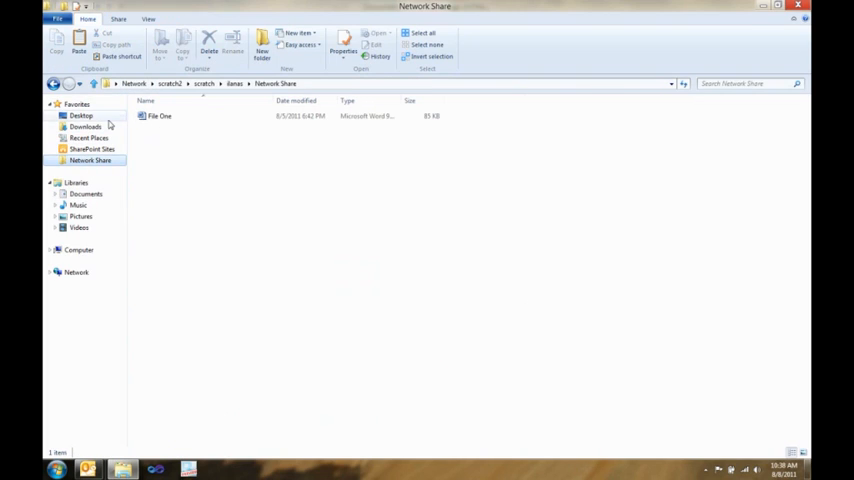
# - Select File One and copy its full network path via Copy path on the Home ribbon
pyautogui.click(160, 116)
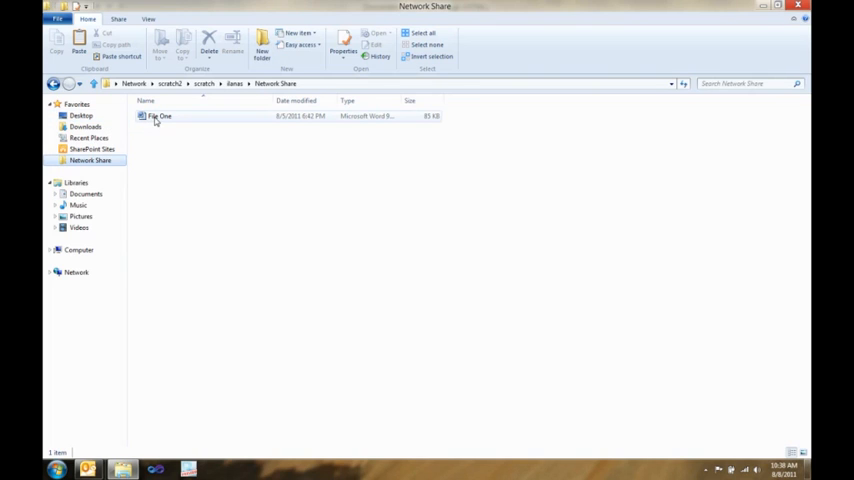
pyautogui.click(160, 116)
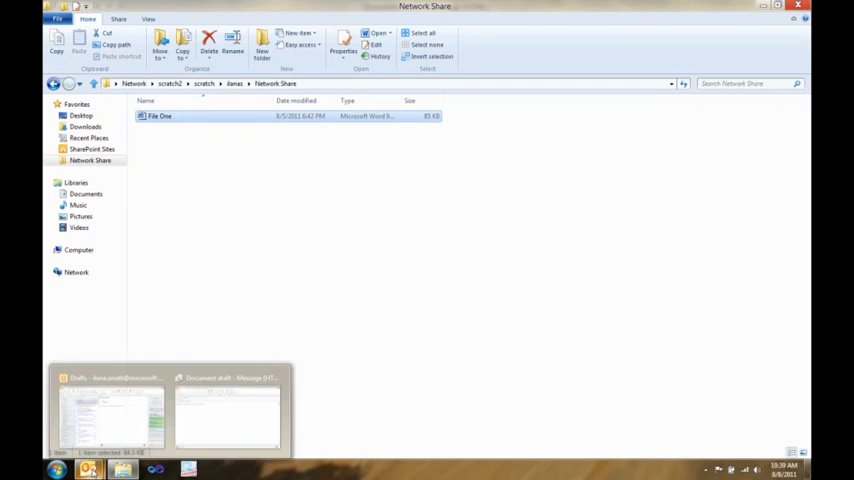
# - Paste \\scratch2\scratch\ilanas\Network Share\File One.doc into the Outlook Document draft body
pyautogui.click(228, 412)
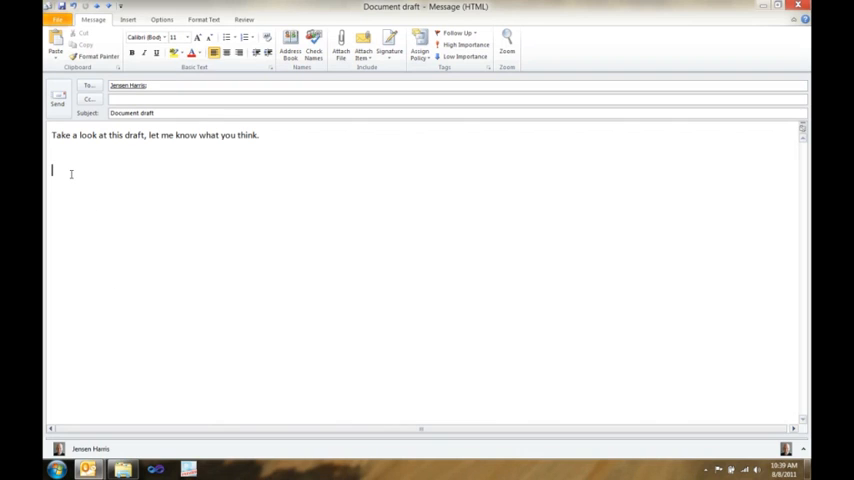
pyautogui.write('\\\\scratch2\\scratch\\ilanas\\Network Share\\File One.doc')
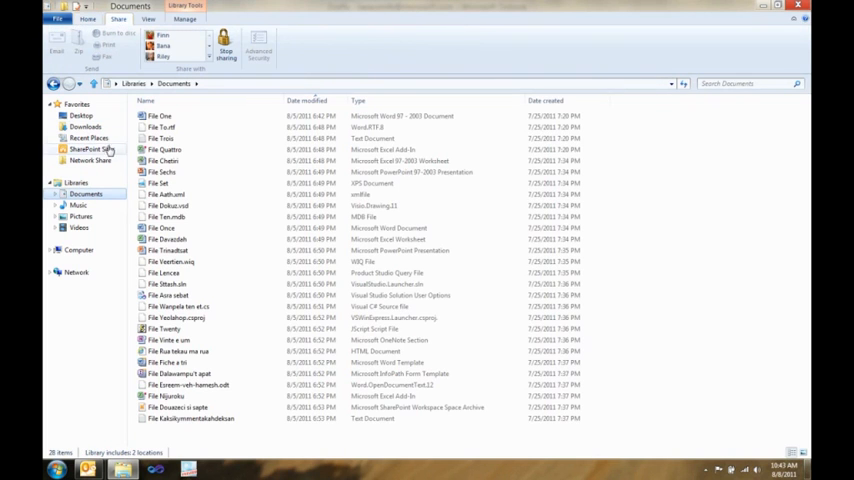
# - Select the first four Documents files and zip them into a compressed folder named File One
pyautogui.click(162, 128)
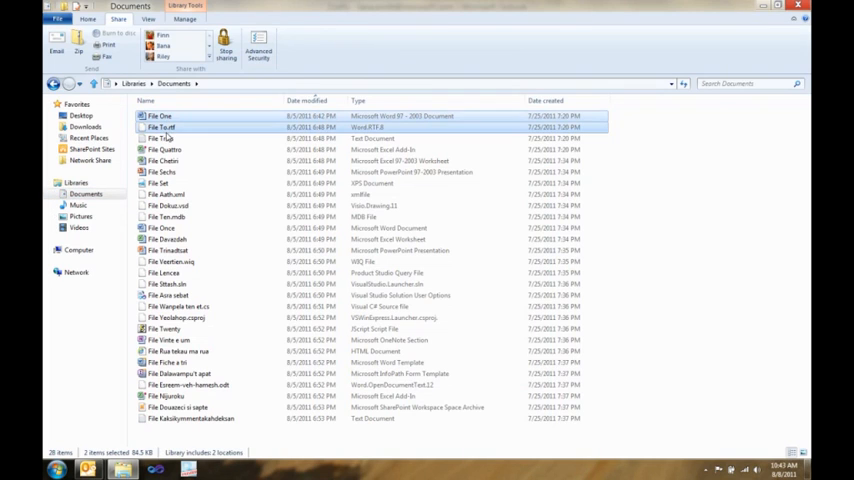
pyautogui.click(164, 148)
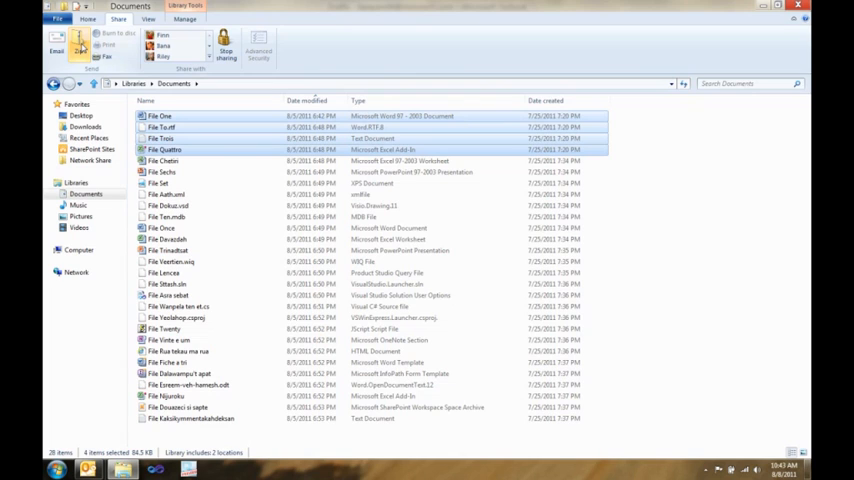
pyautogui.click(56, 40)
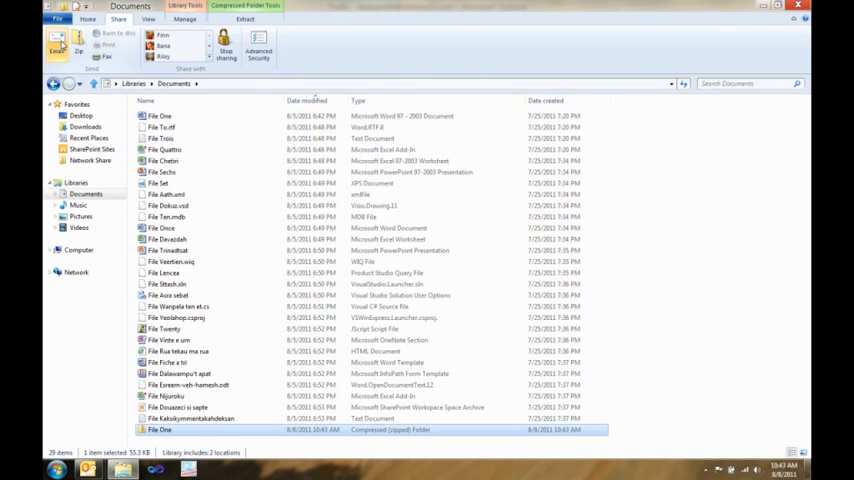
pyautogui.moveTo(58, 44)
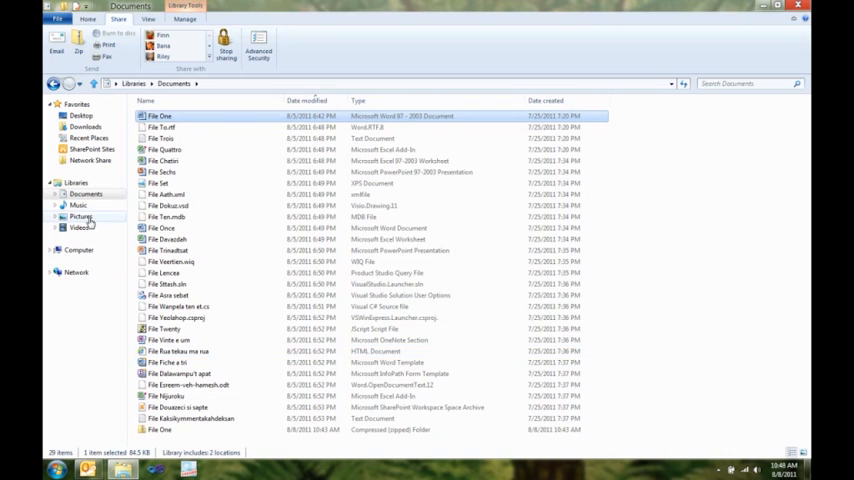
# - Show Pictures as List then Extra large icons, and display the Amsterdam JPEG in the Details pane
pyautogui.click(80, 216)
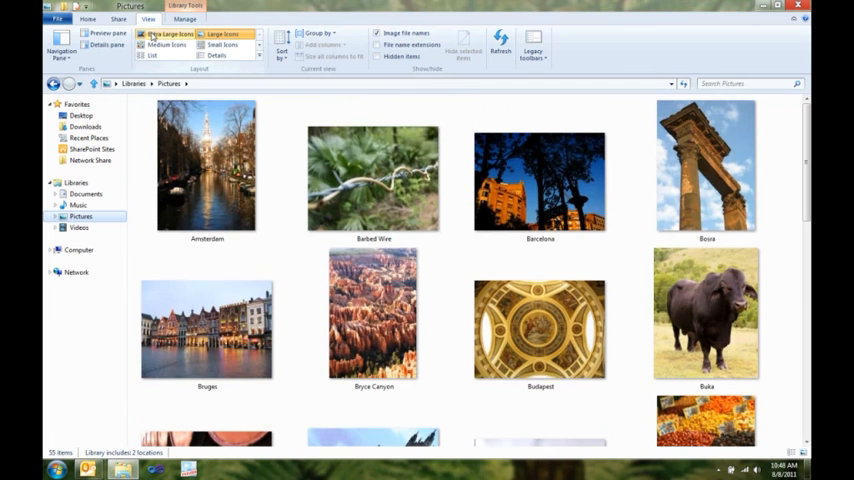
pyautogui.click(220, 44)
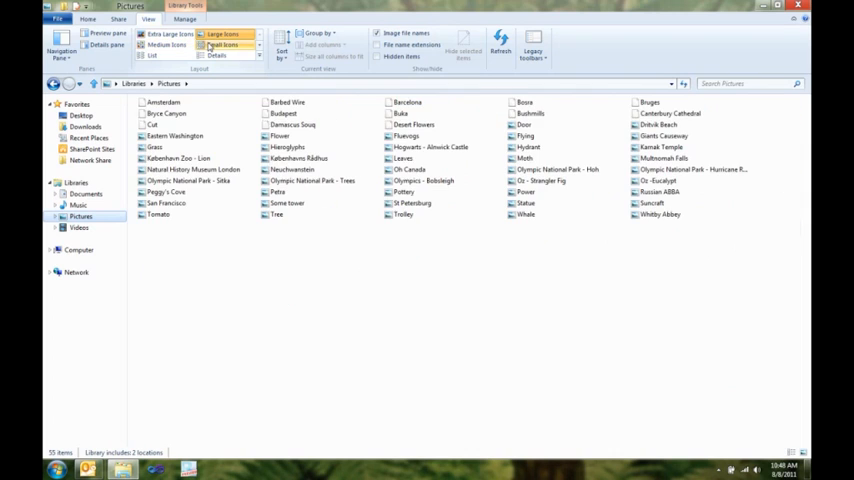
pyautogui.click(168, 34)
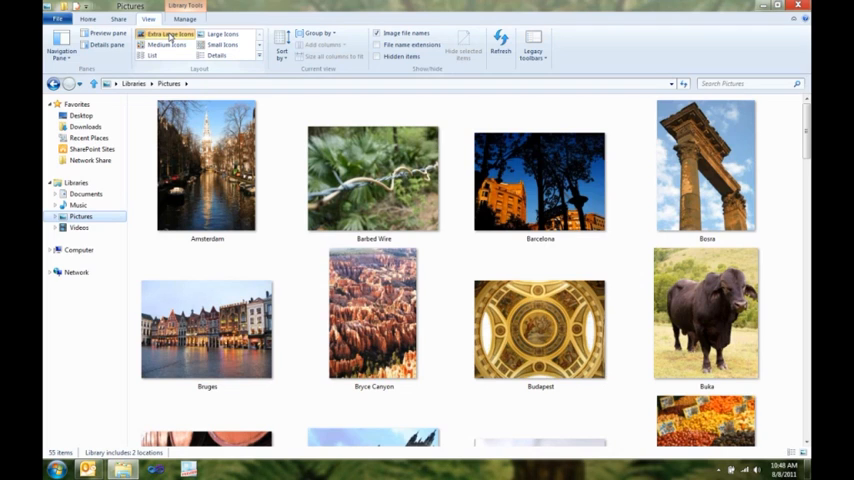
pyautogui.click(208, 164)
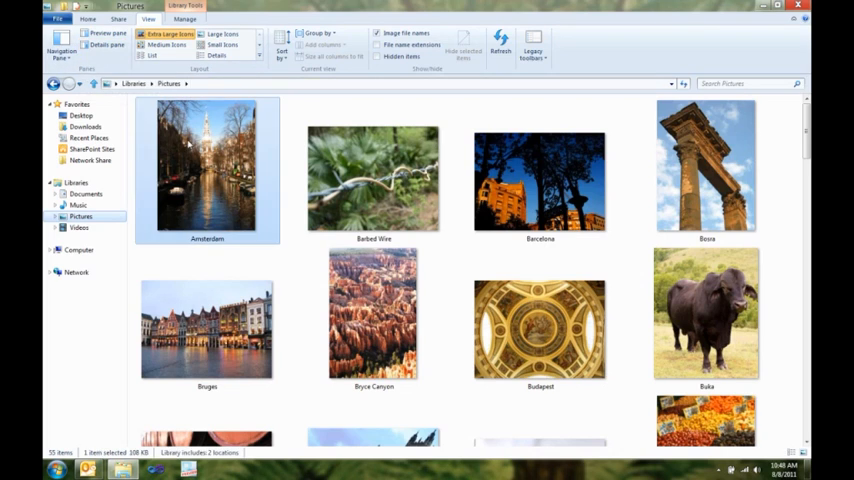
pyautogui.click(104, 46)
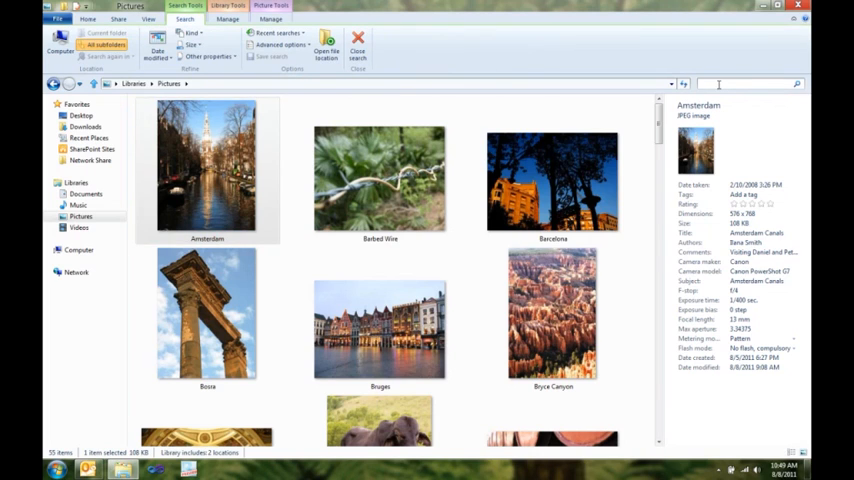
# - Search Pictures for WA modified last week, select Eastern Washington and set it as desktop background
pyautogui.write('WA')
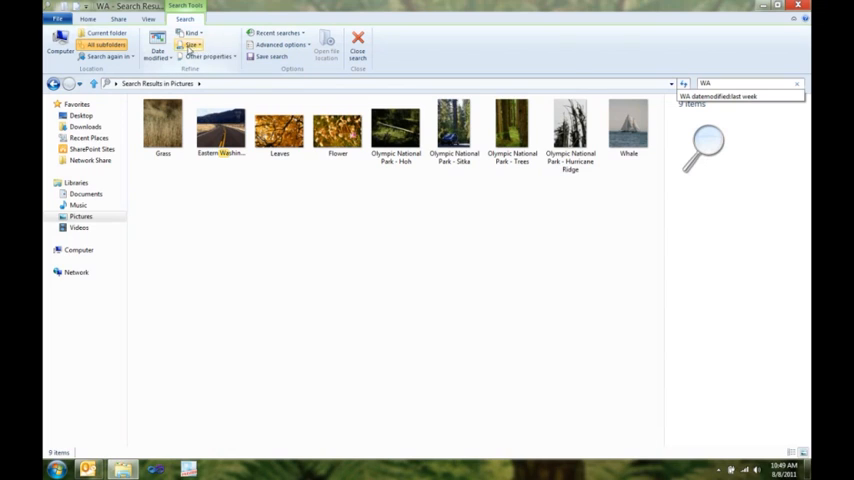
pyautogui.click(156, 48)
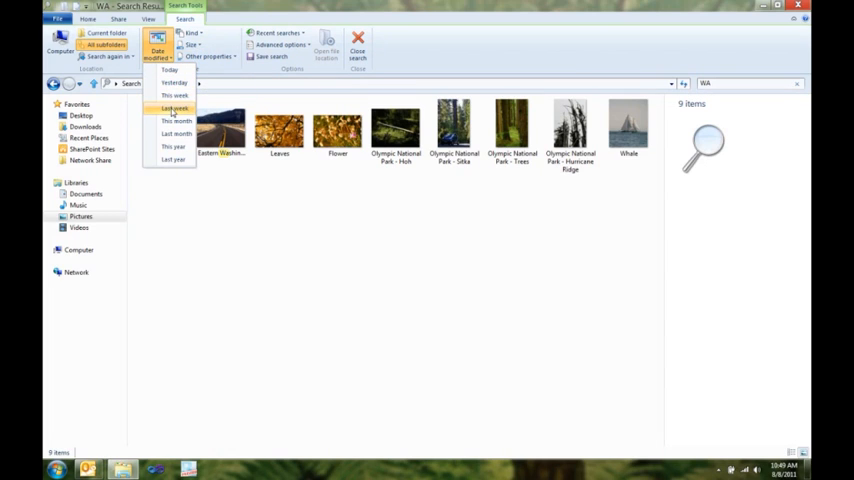
pyautogui.click(172, 108)
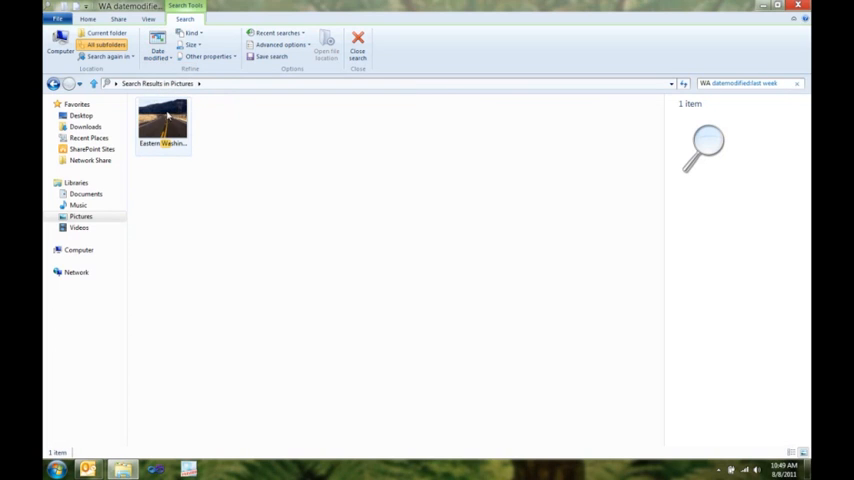
pyautogui.click(162, 120)
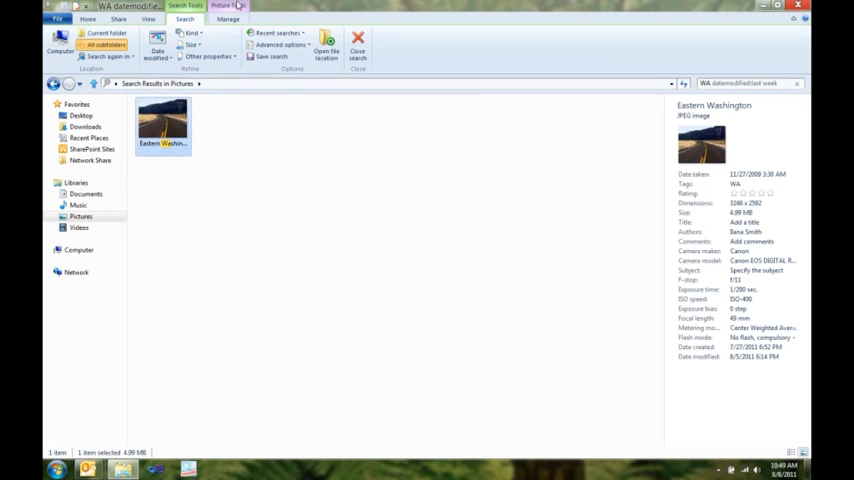
pyautogui.click(228, 20)
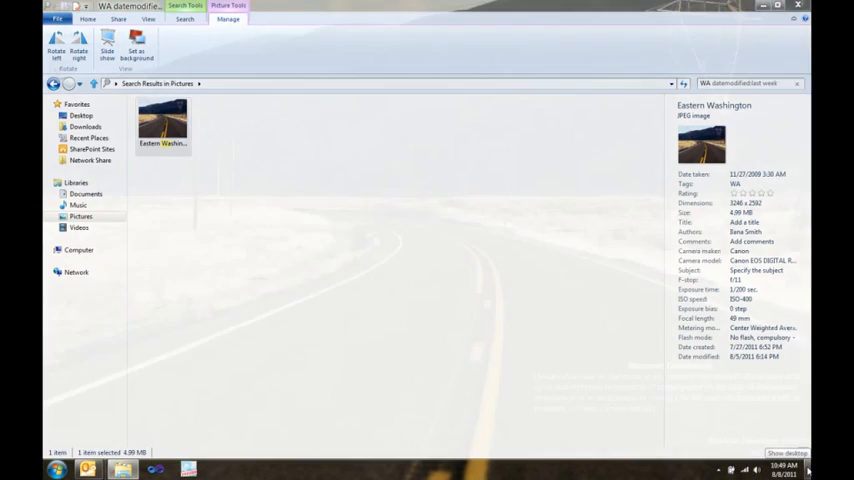
# - Open Local Disk (C:) and bring up the File menu's Open command prompt as administrator choice
pyautogui.click(88, 260)
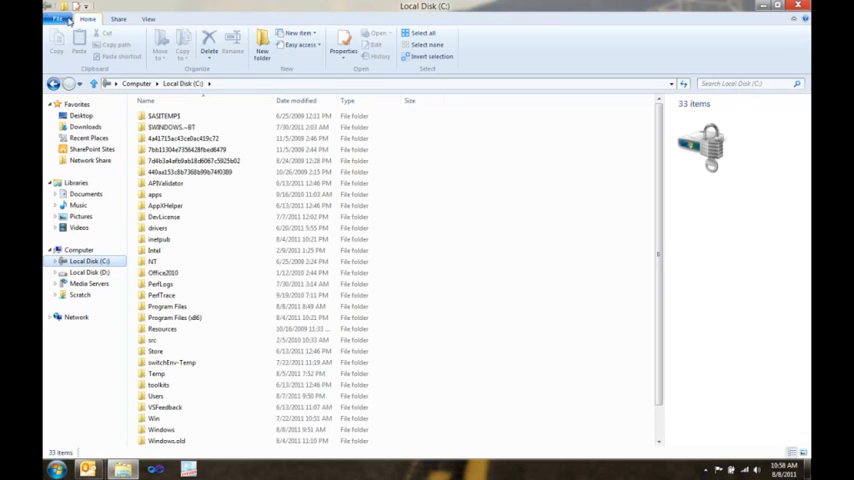
pyautogui.click(58, 20)
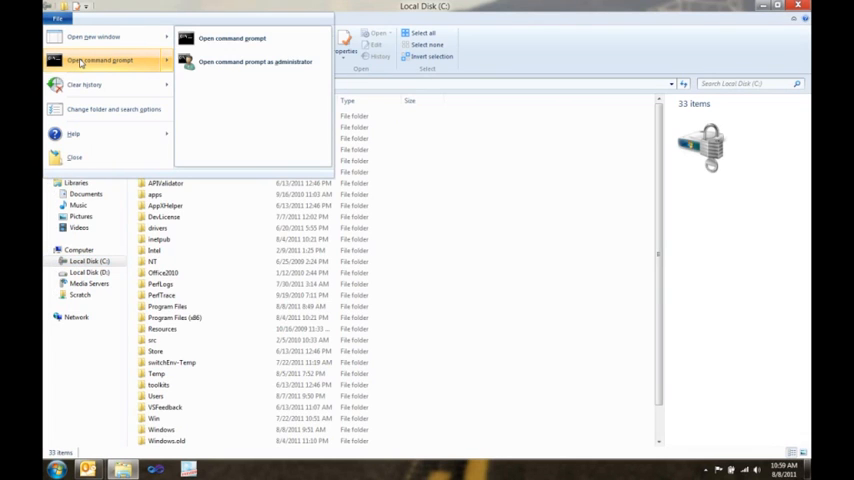
pyautogui.moveTo(254, 62)
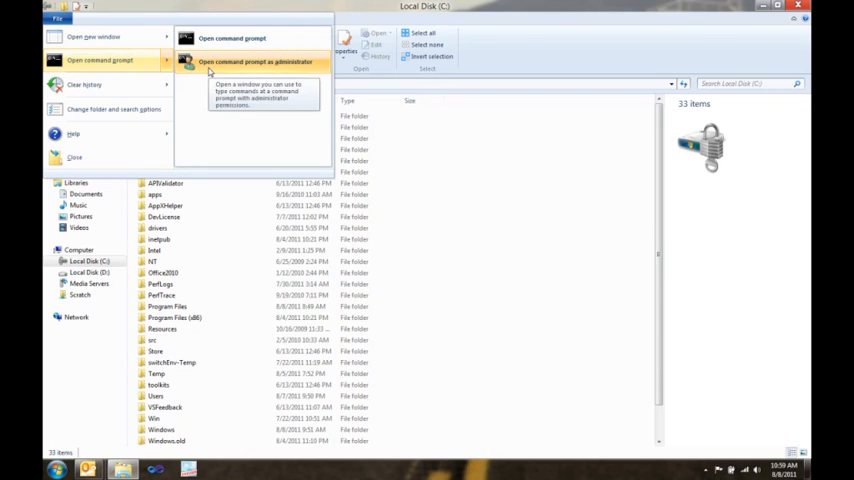